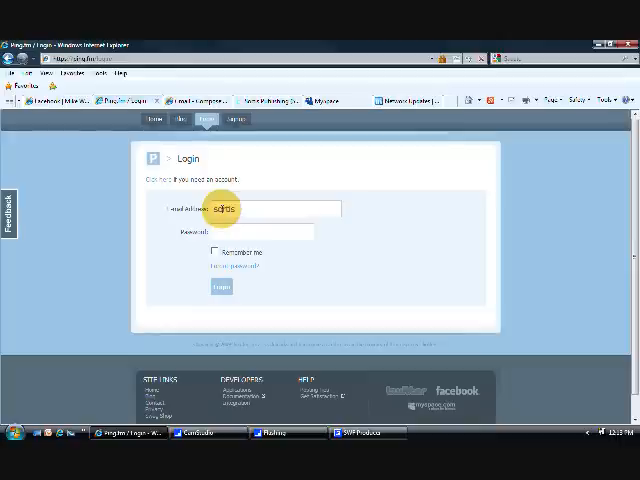
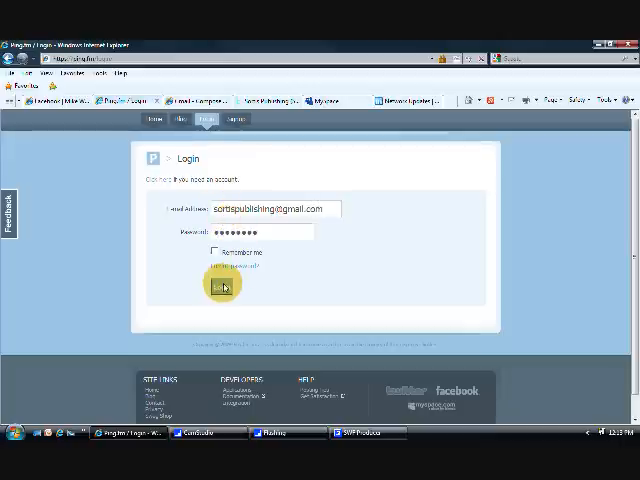
left_click(224, 288)
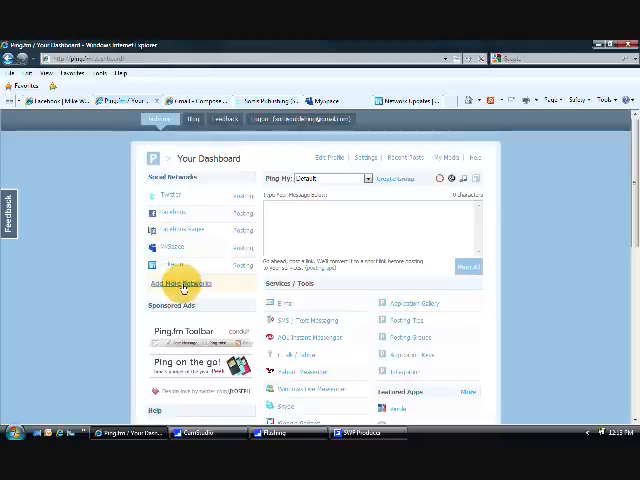
left_click(178, 284)
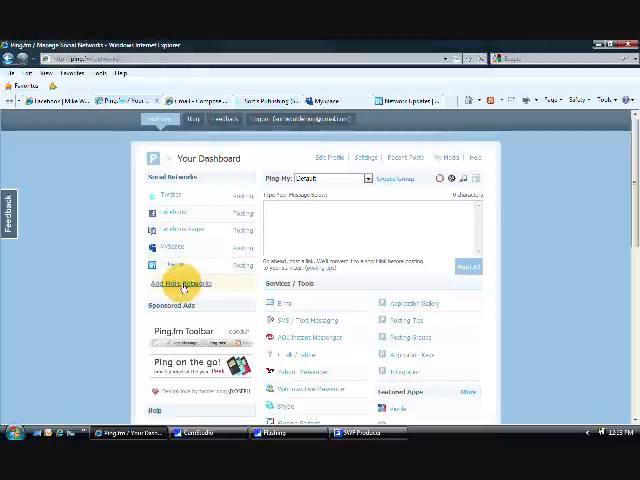
Browse the Manage Social Networks list of networks available to connect
left_click(180, 284)
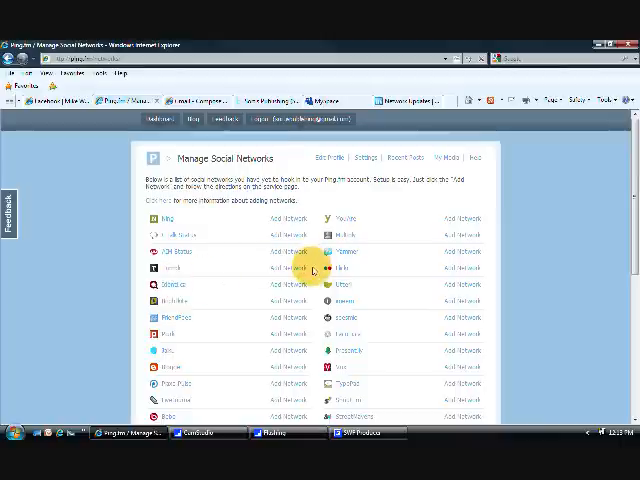
scroll("down", 3)
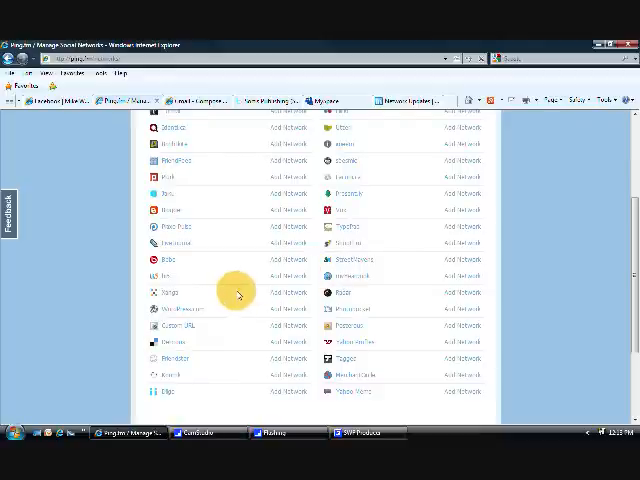
mouse_move(200, 312)
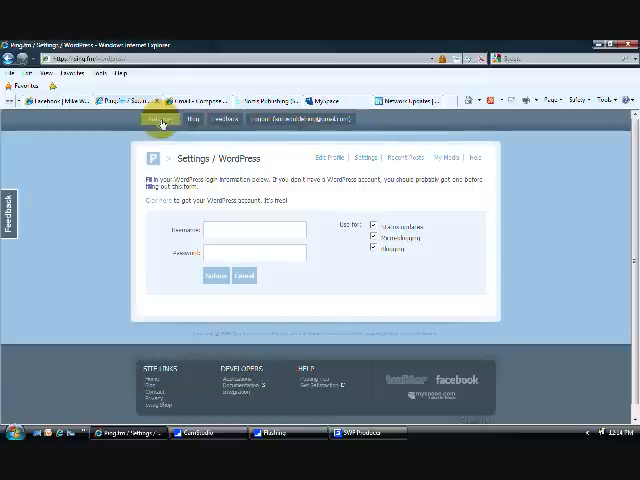
From the dashboard, ping the status "Mike is creating a video for everyone to use regarding Ping.fm." to all networks
left_click(160, 120)
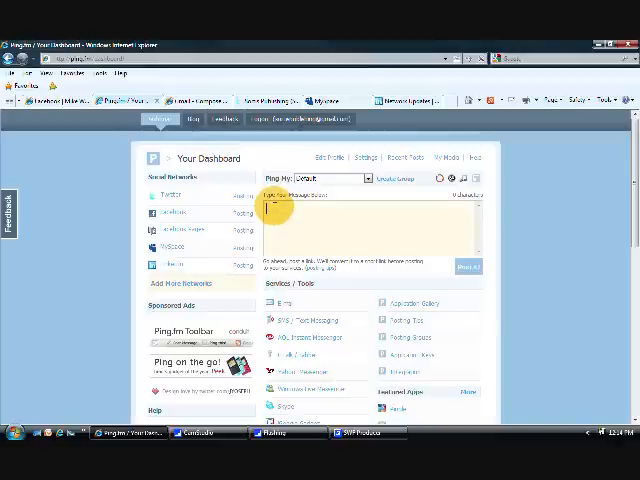
type("Mike is creating a")
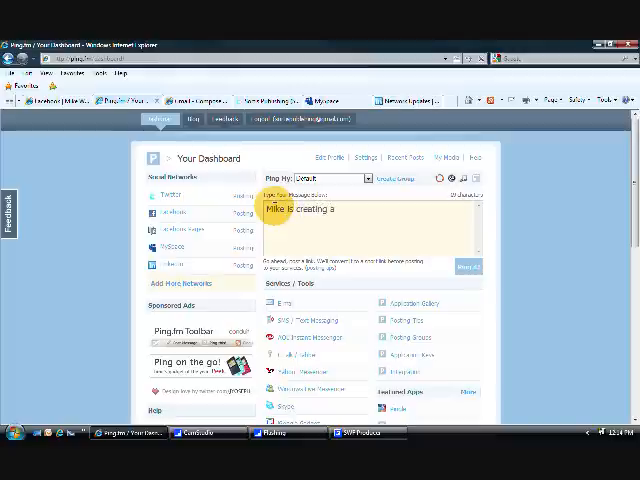
type("video for everyone to use")
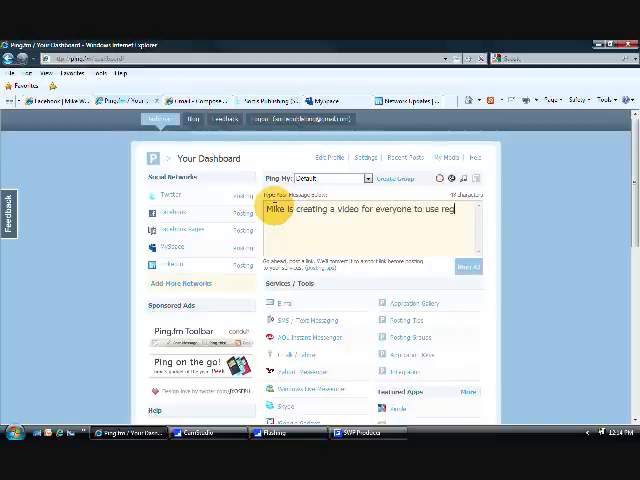
type("regarding Ping.fm.")
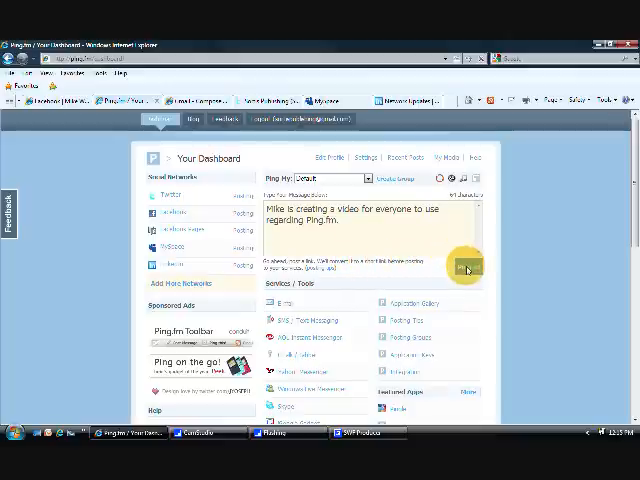
left_click(468, 268)
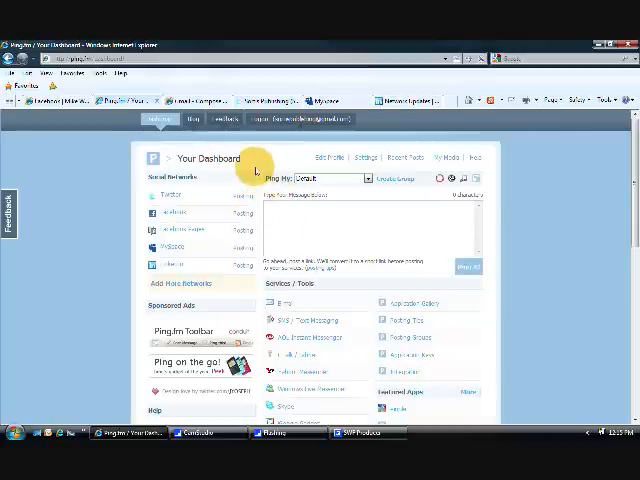
Check the MySpace home stream for the new Ping.fm status about Mike's video
left_click(320, 100)
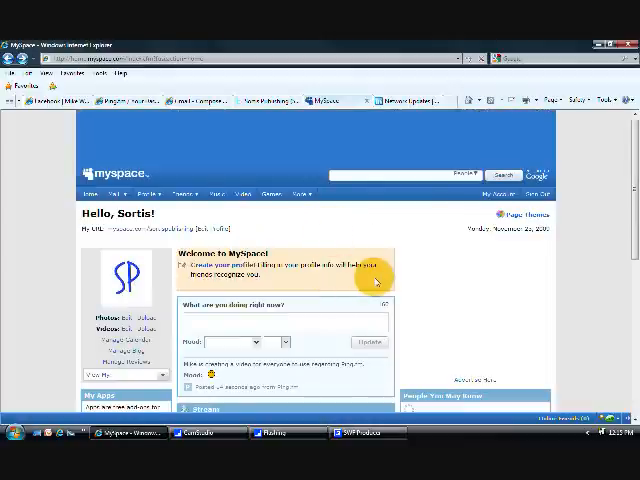
scroll("down", 3)
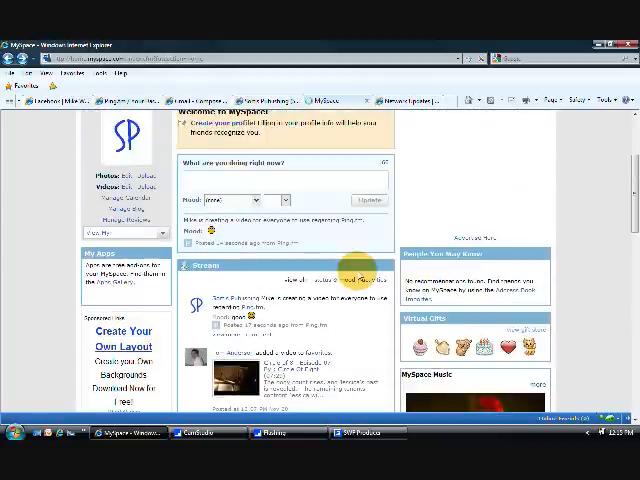
mouse_move(318, 322)
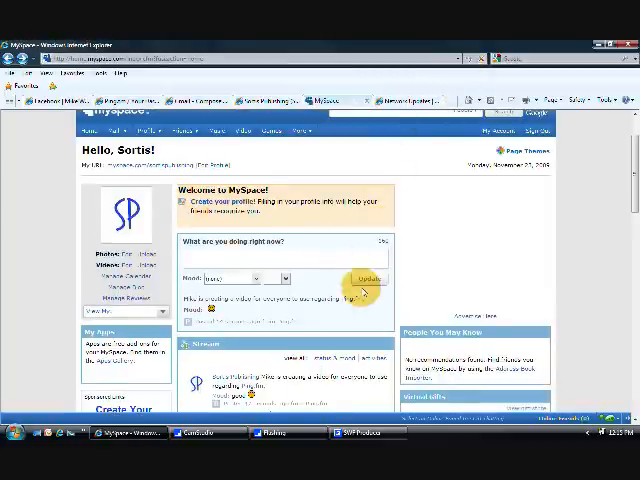
scroll("down", 3)
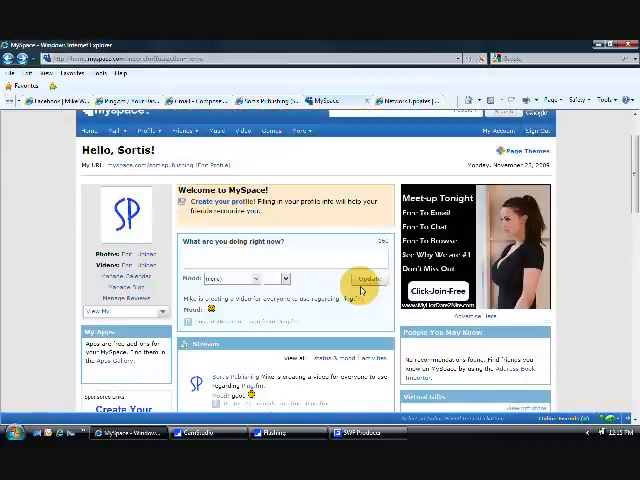
scroll("down", 3)
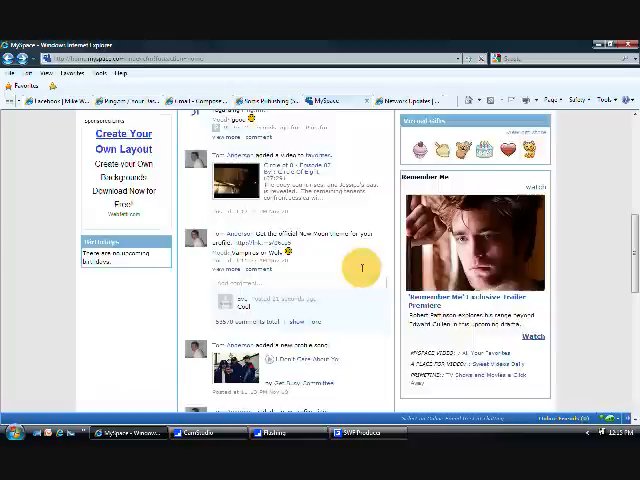
scroll("down", 3)
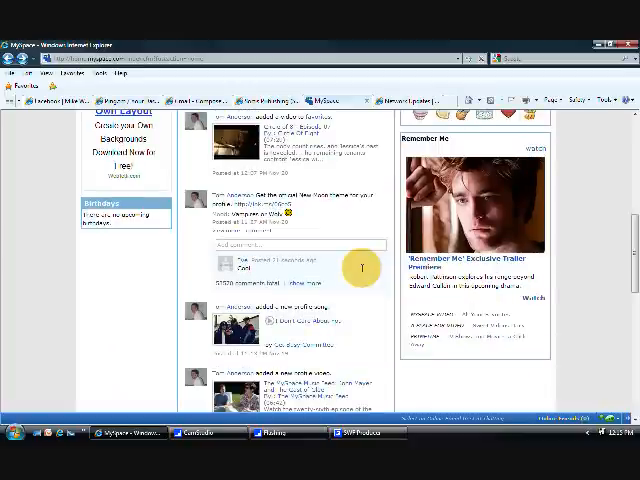
scroll("down", 3)
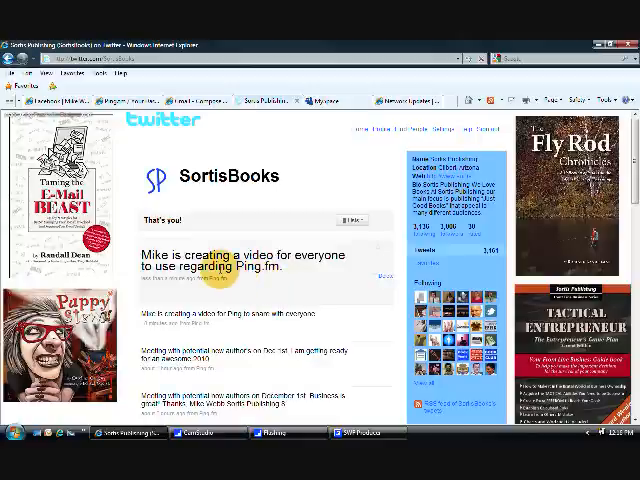
mouse_move(280, 324)
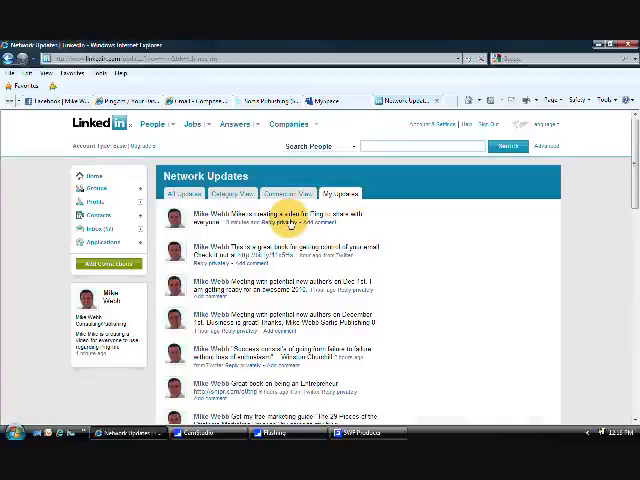
Return from LinkedIn to Ping.fm to show the Post by E-mail page
left_click(128, 100)
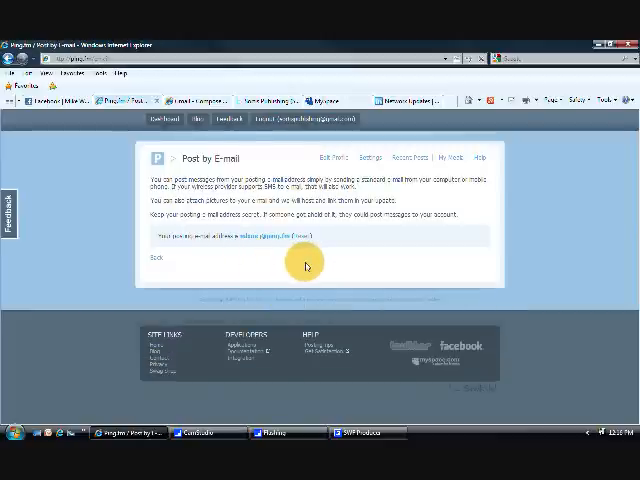
mouse_move(418, 264)
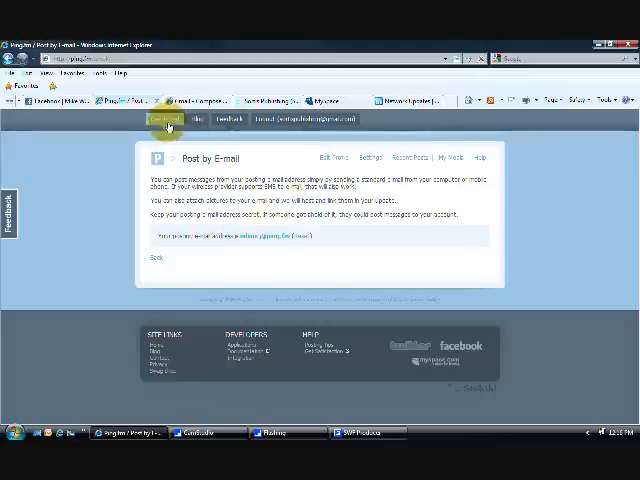
From the dashboard, show the Ping via SMS page with its text-message posting number
left_click(166, 118)
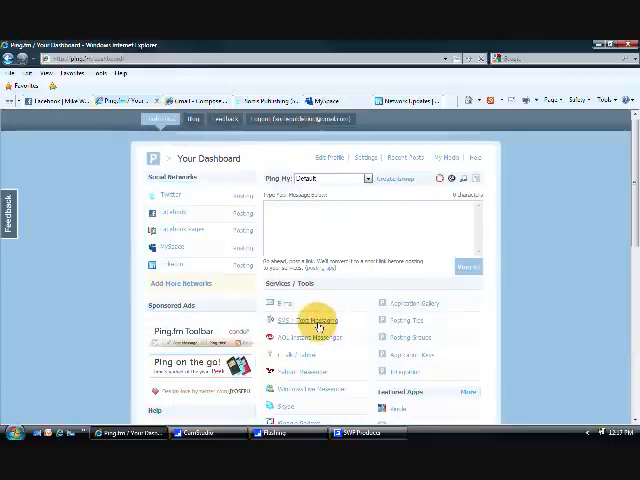
left_click(316, 320)
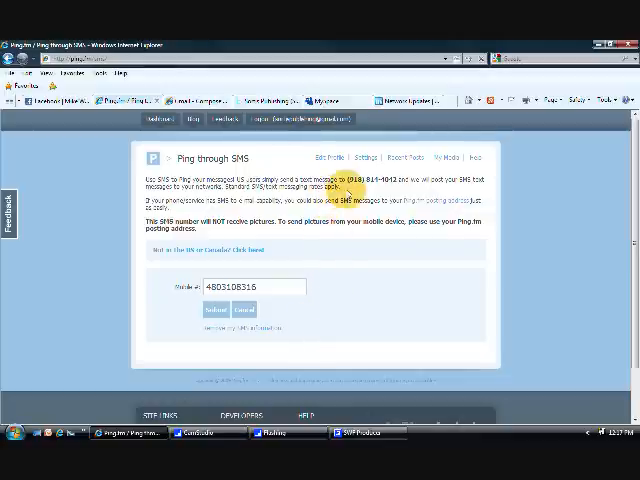
mouse_move(398, 188)
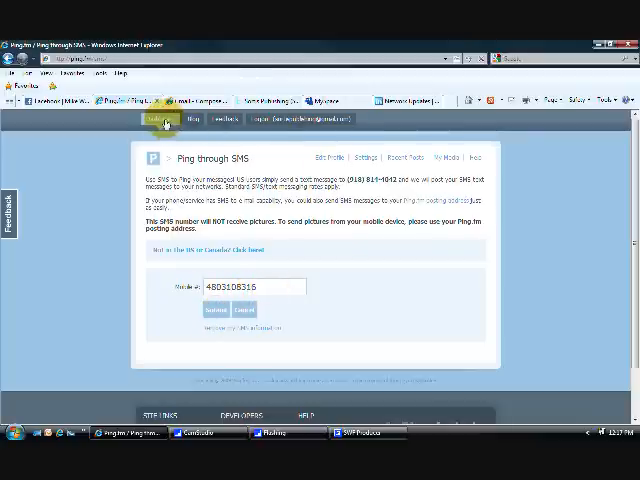
Show the dashboard again with its empty status box and linked networks
left_click(166, 120)
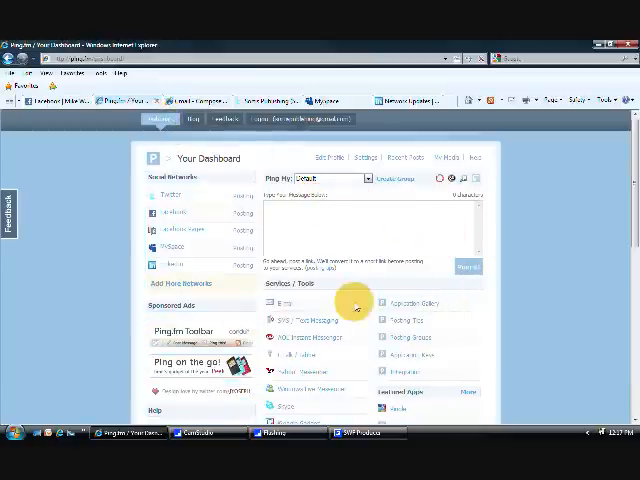
scroll("down", 3)
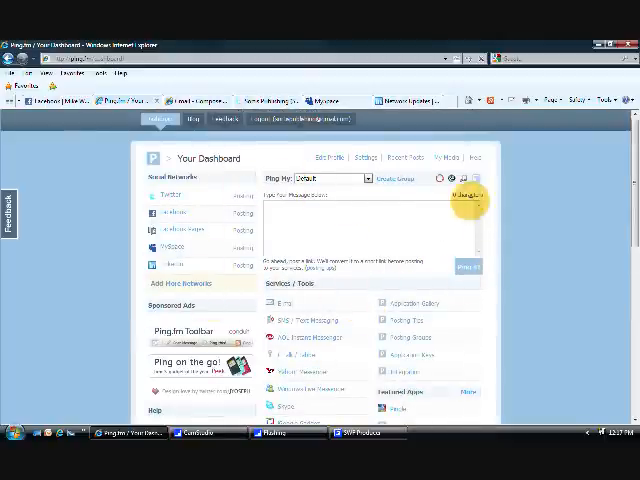
mouse_move(356, 196)
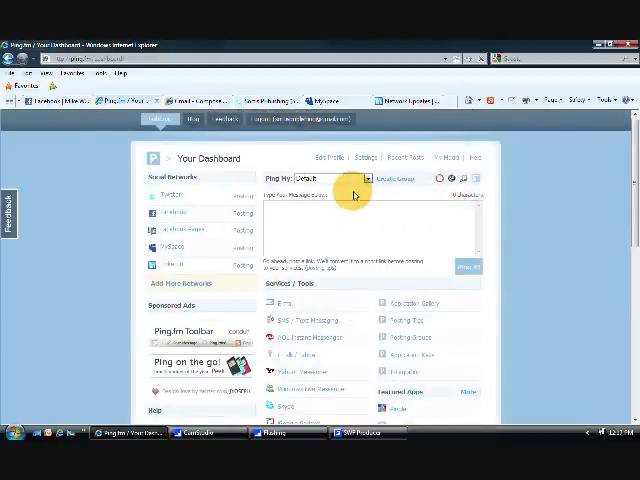